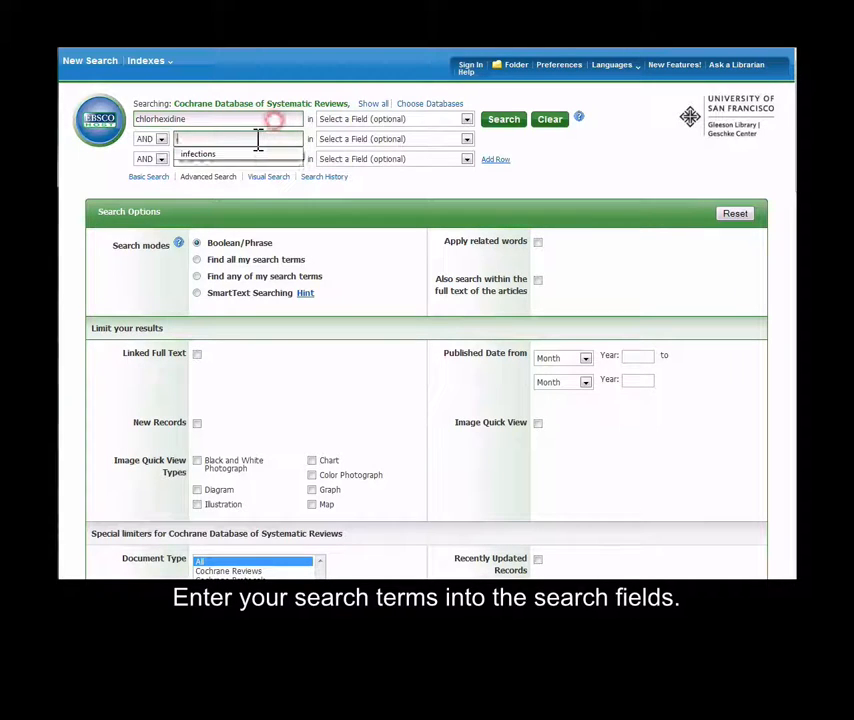
- Enter 'infection' as the second AND search term alongside chlorhexidine
type("infection")
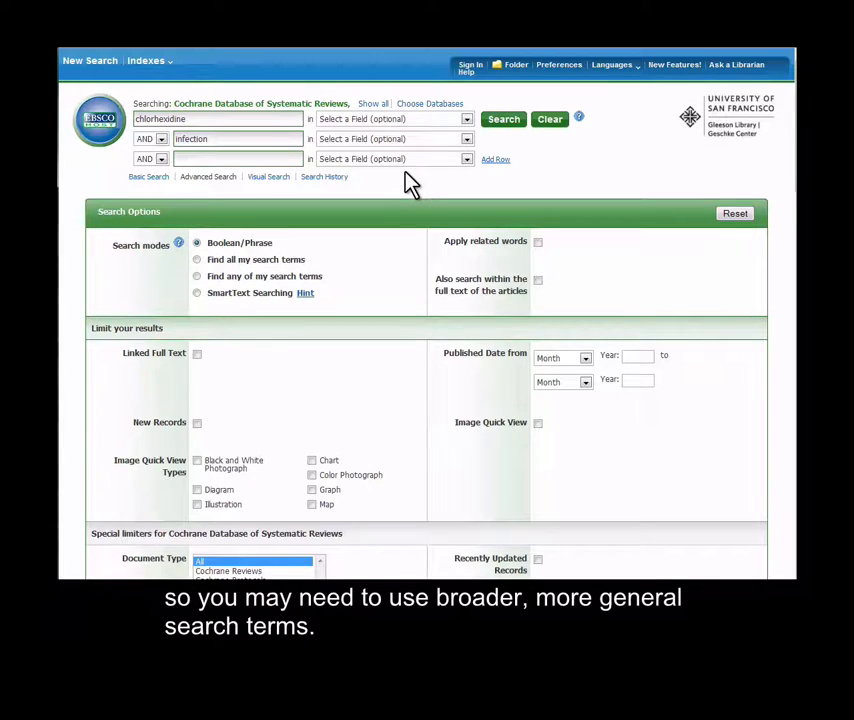
- Run the chlorhexidine AND infection search, returning 399 results
left_click(503, 119)
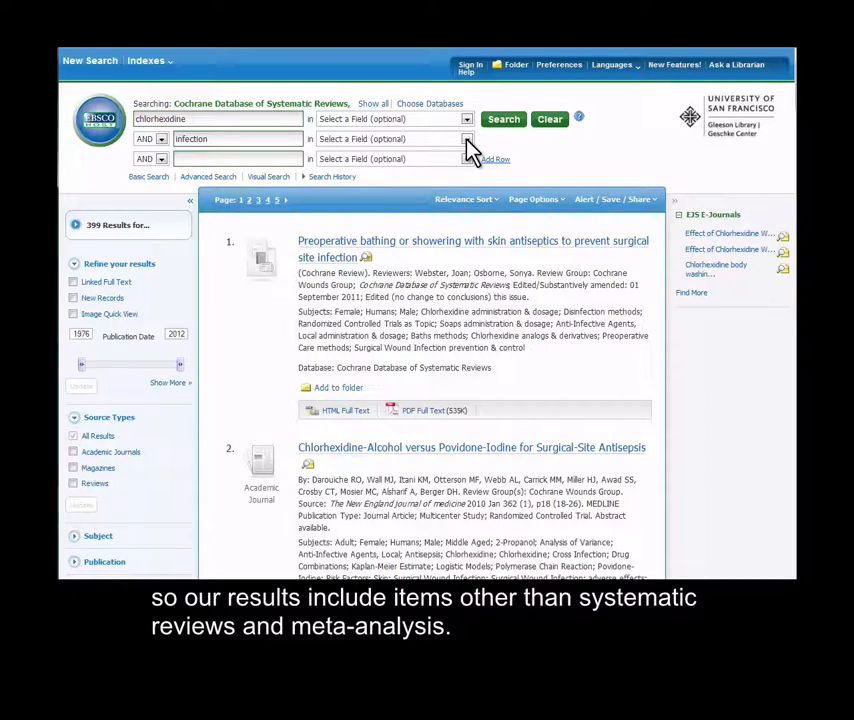
- Apply the Cochrane Systematic Reviews and DARE database limiters, narrowing results to 30
scroll("down", 3)
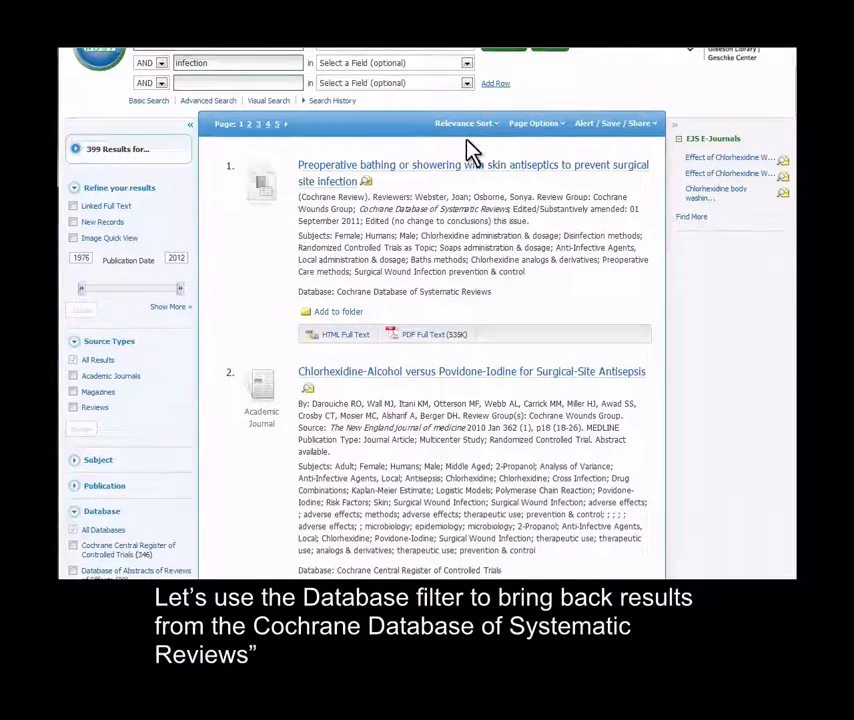
scroll("down", 3)
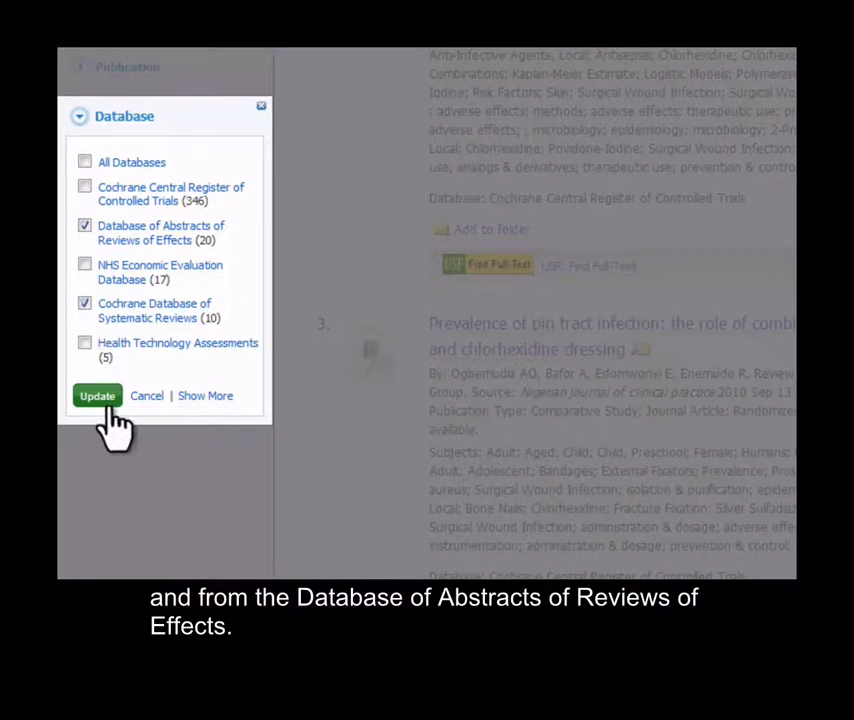
left_click(97, 396)
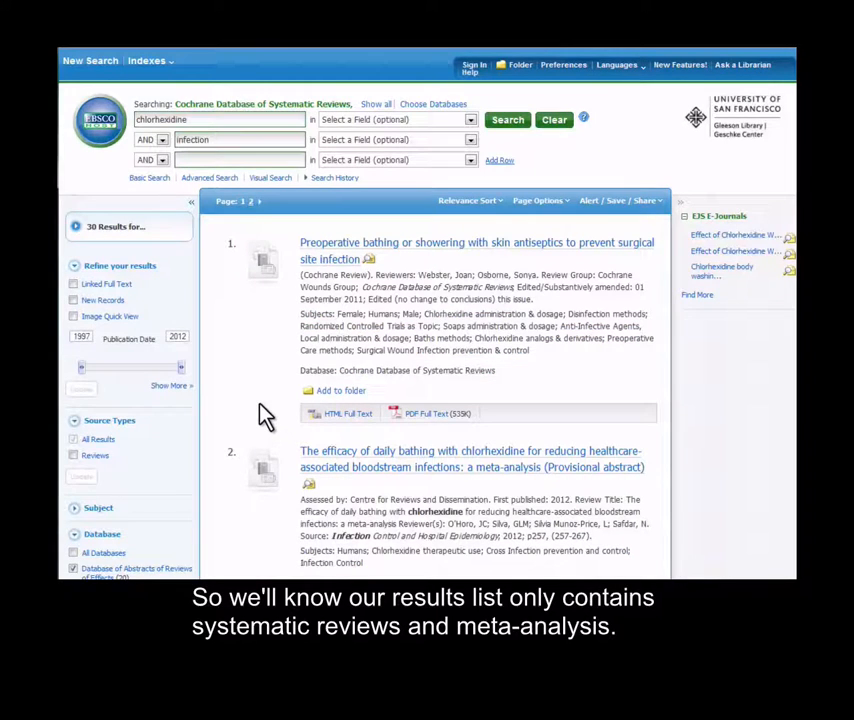
mouse_move(258, 396)
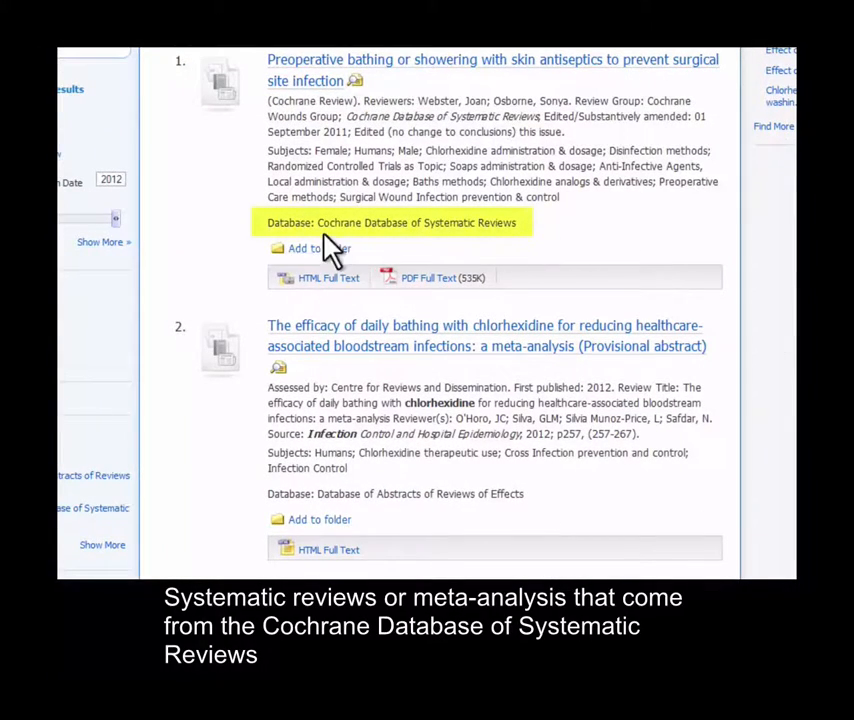
mouse_move(525, 240)
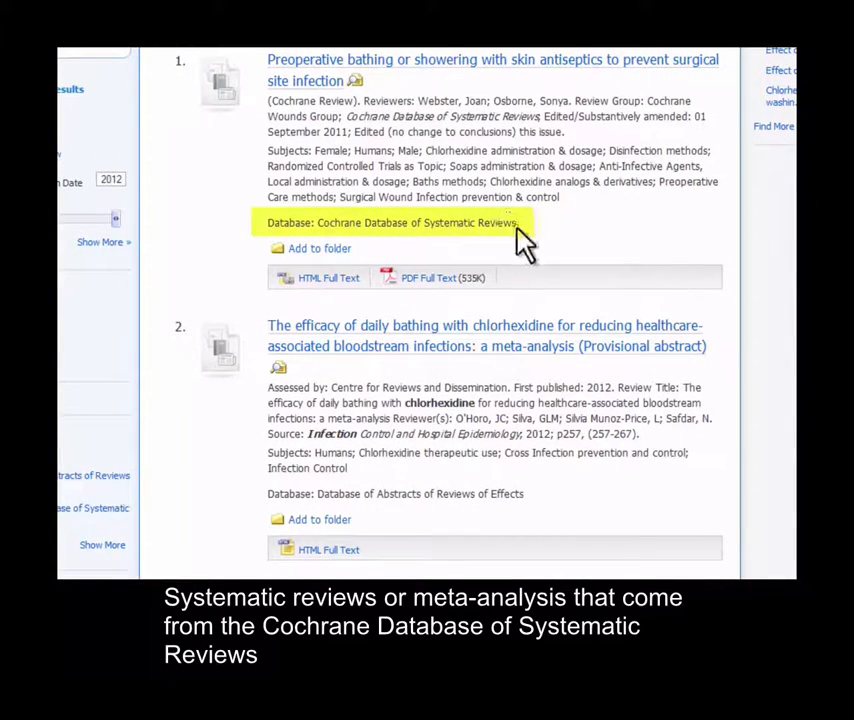
mouse_move(443, 310)
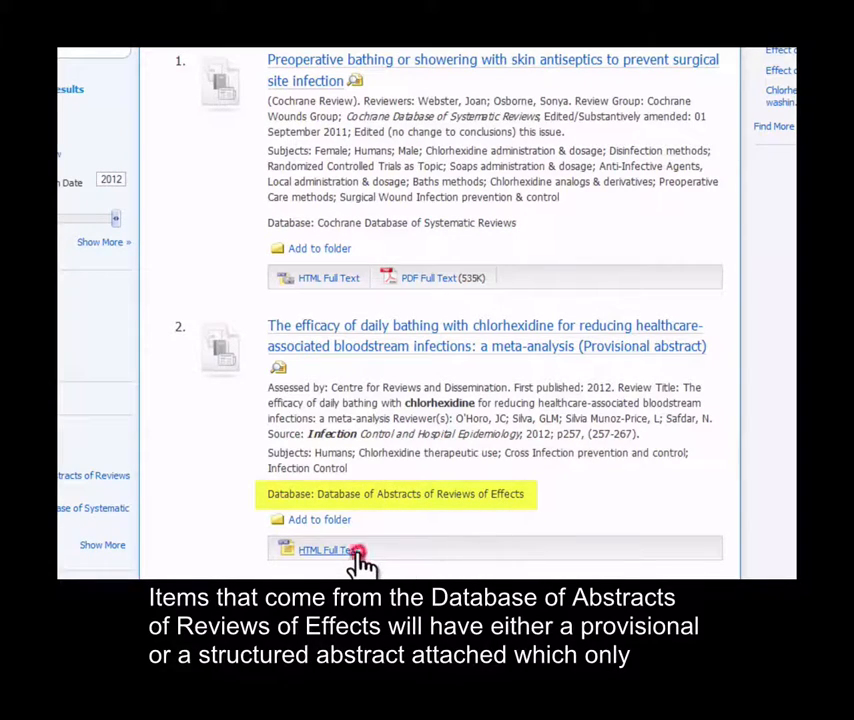
- Open the HTML full text of the second result, the DARE provisional abstract
left_click(328, 550)
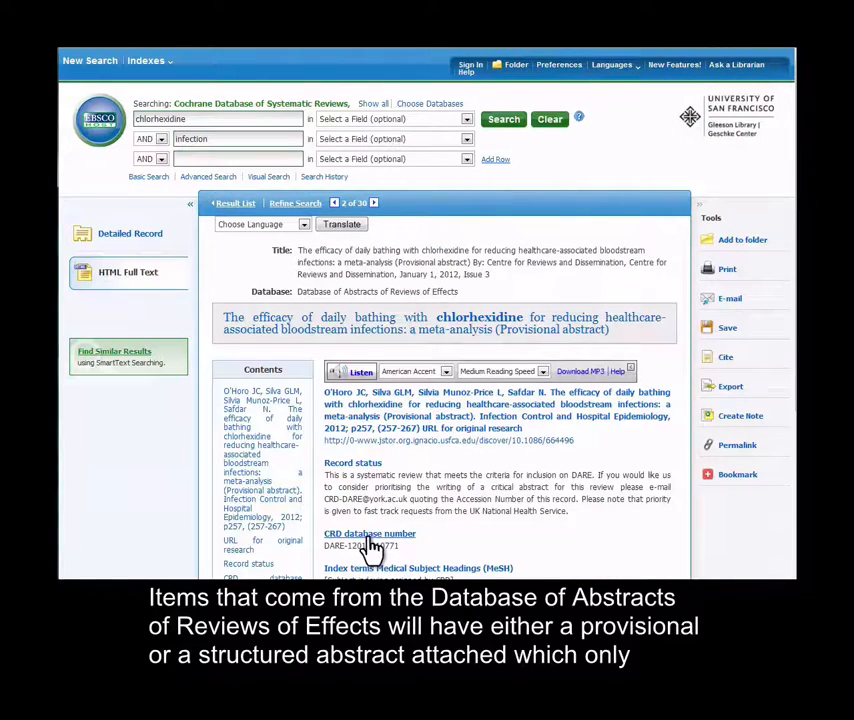
mouse_move(583, 350)
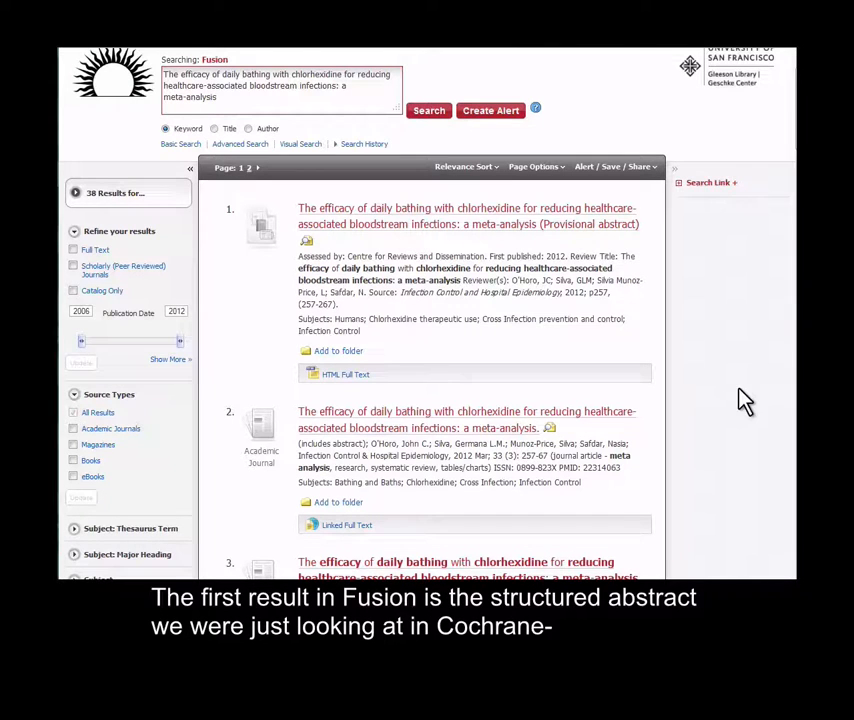
mouse_move(650, 275)
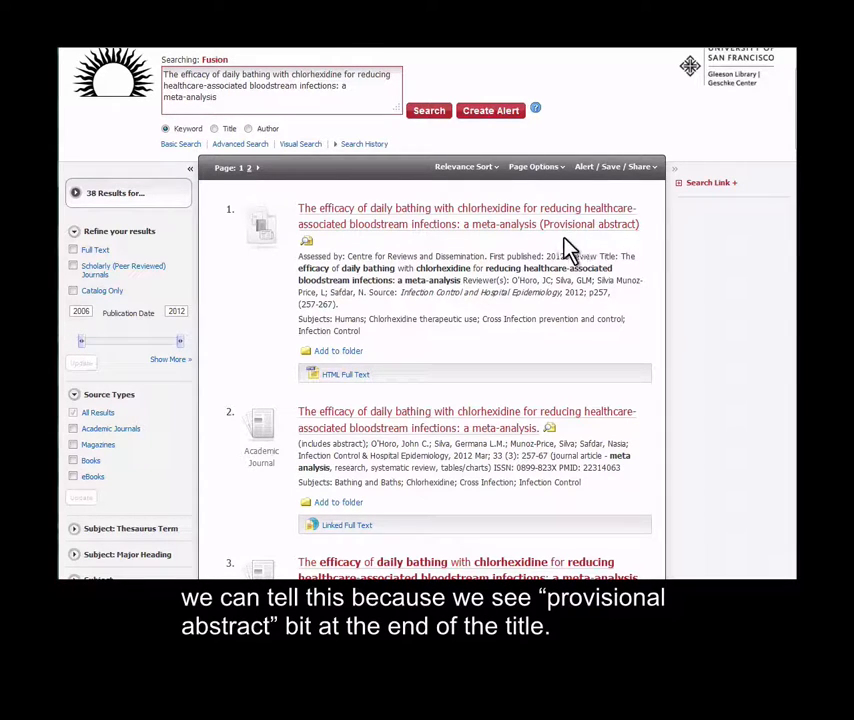
mouse_move(615, 248)
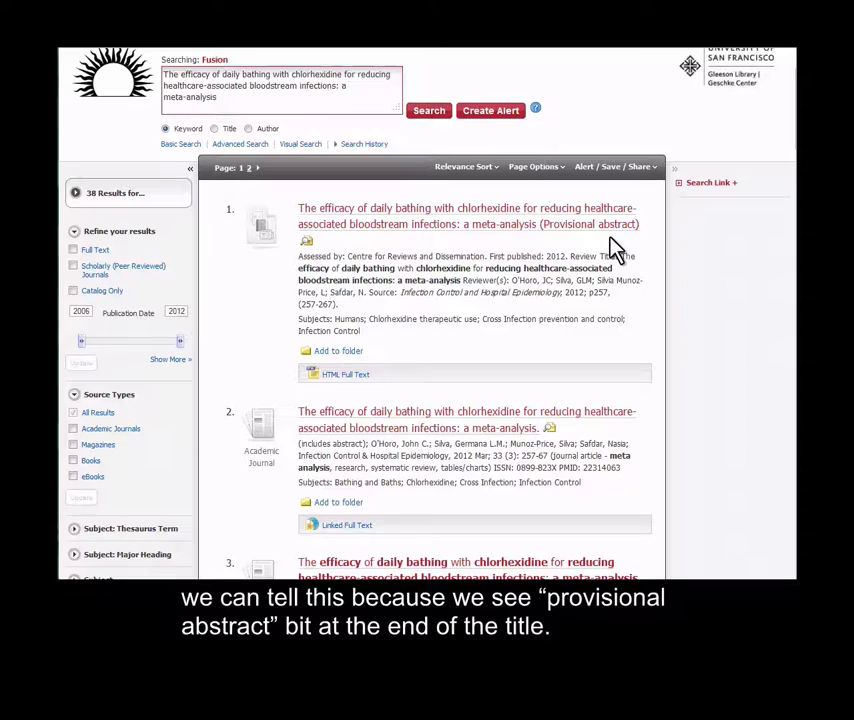